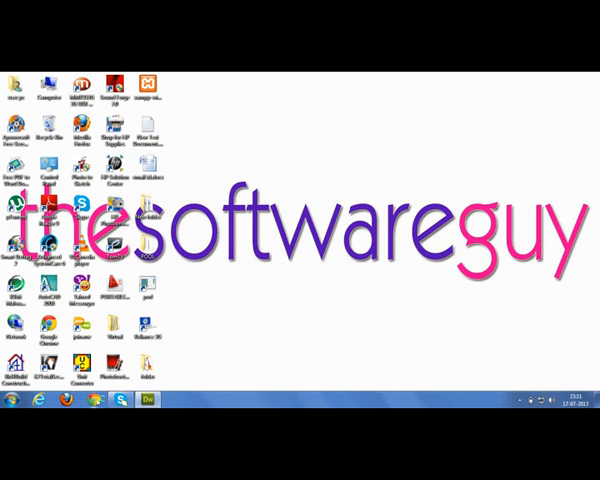
pyautogui.moveTo(210, 152)
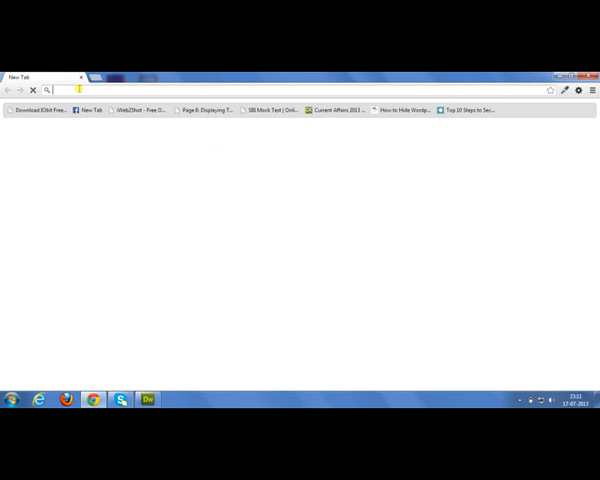
# Search Google for 'xampp for windows' (typed 'xaamp for windows').
pyautogui.write('xaamp for windows')
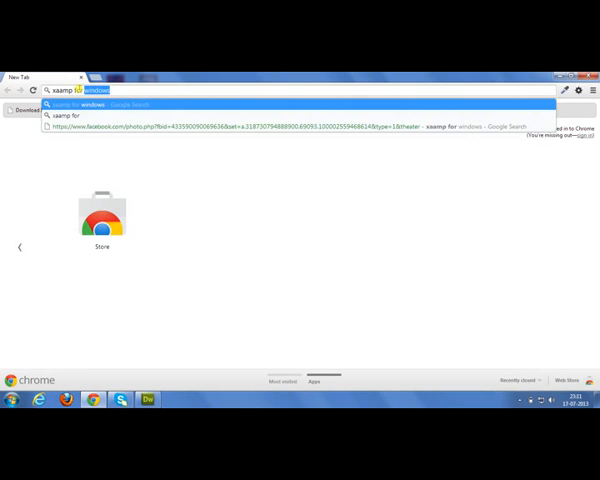
pyautogui.press('Return')
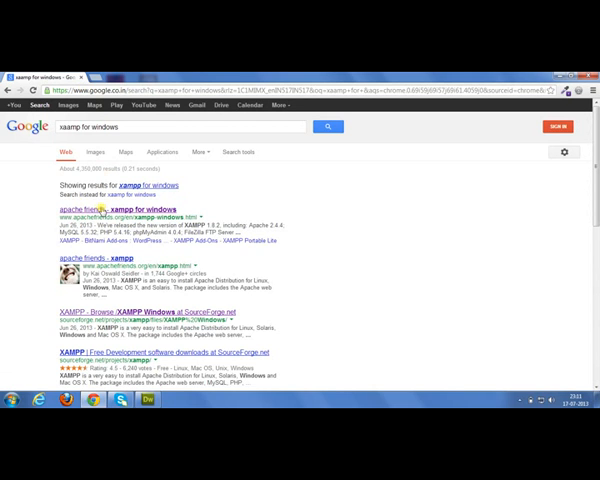
# Open the apachefriends XAMPP for Windows page and start the XAMPP 1.8.2 installer download.
pyautogui.click(117, 208)
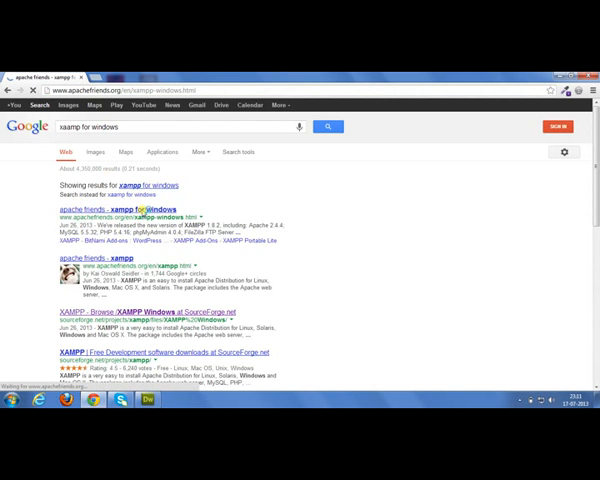
pyautogui.click(119, 205)
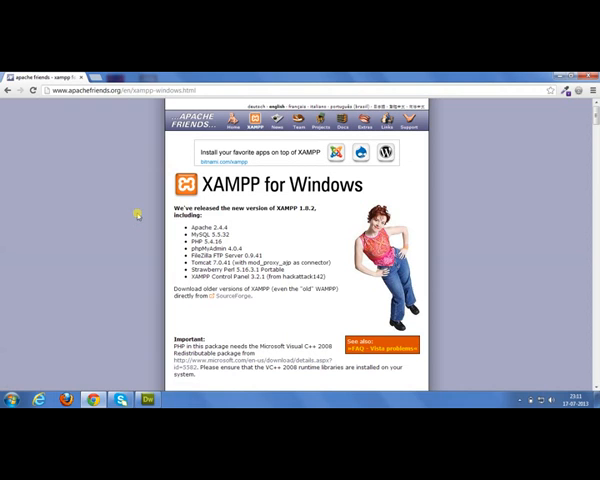
pyautogui.moveTo(187, 205)
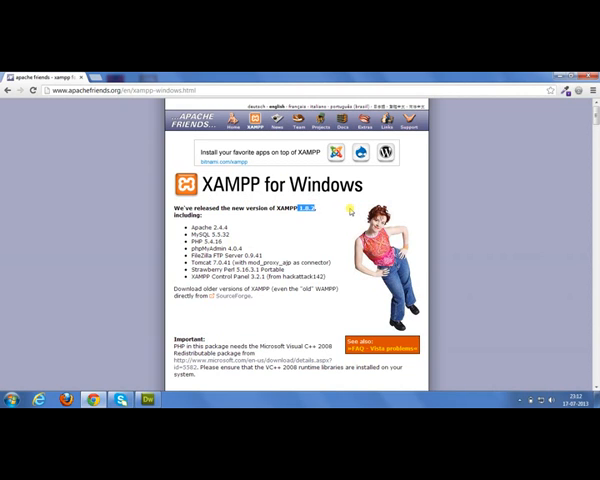
pyautogui.scroll(-3)
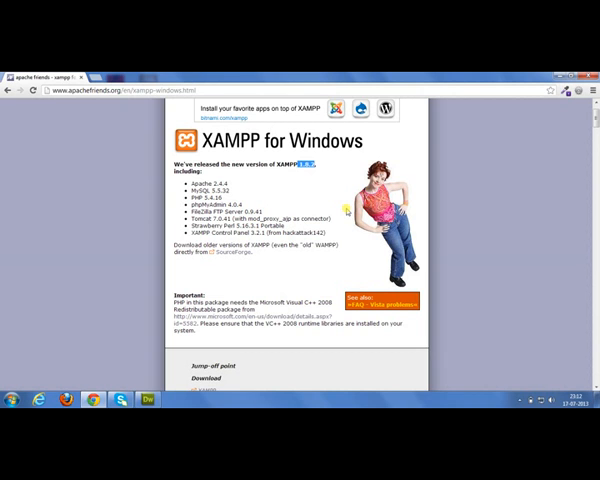
pyautogui.scroll(-3)
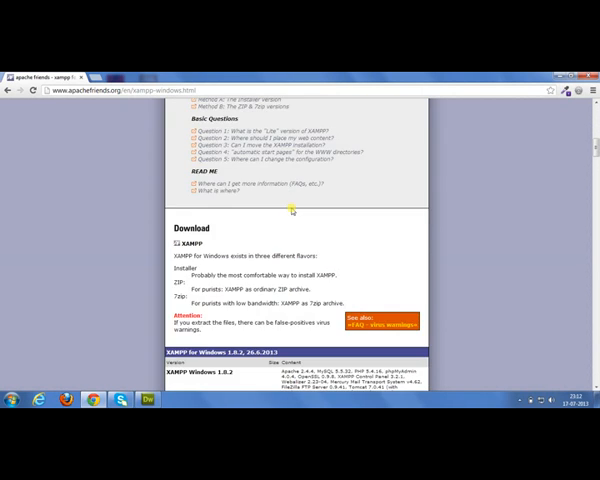
pyautogui.scroll(-3)
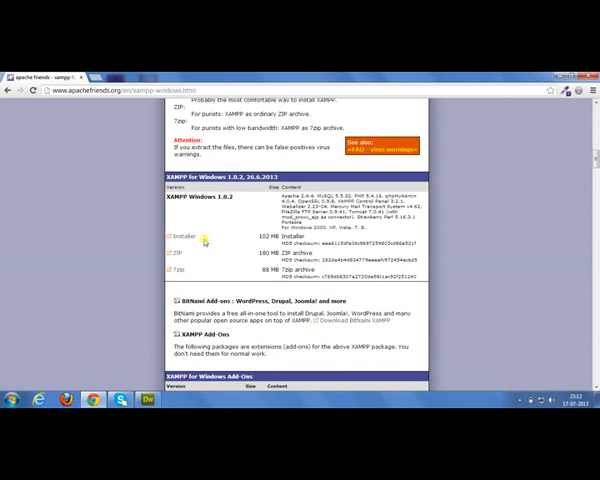
pyautogui.click(186, 235)
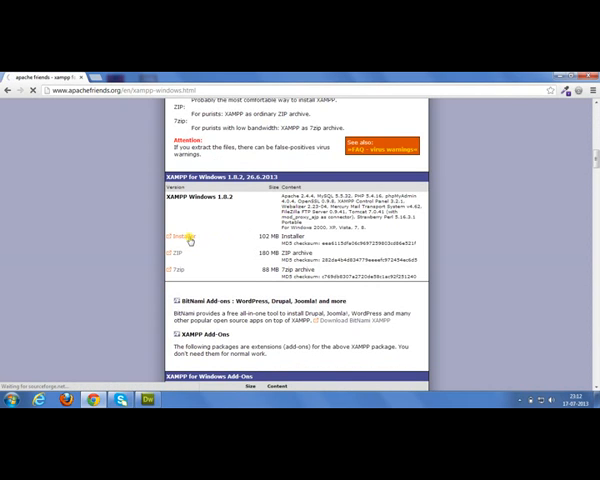
# Cancel the download manager's Add download prompt, leaving SourceForge's XAMPP download page loading.
pyautogui.click(184, 238)
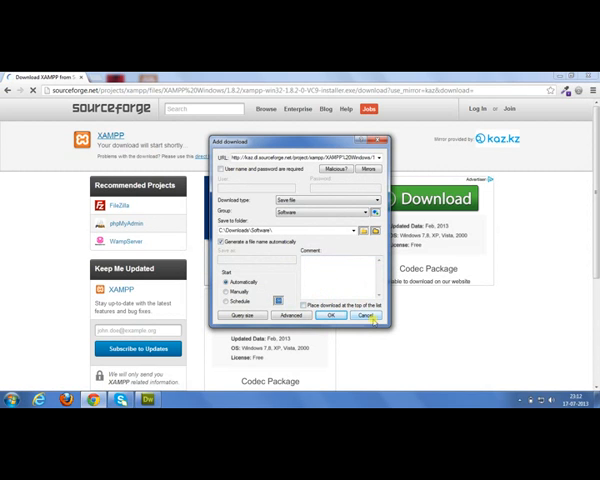
pyautogui.click(370, 316)
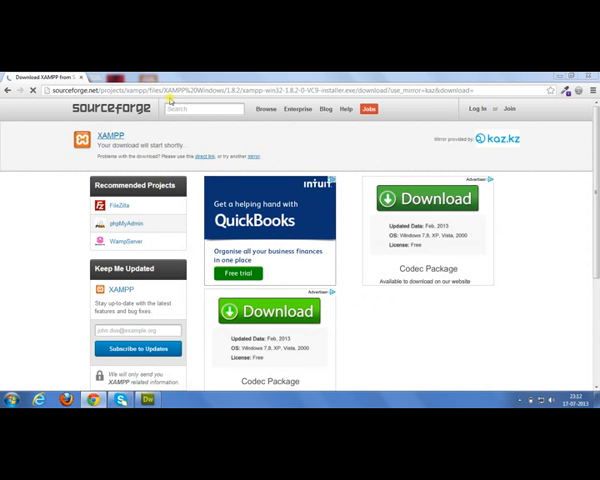
pyautogui.moveTo(170, 95)
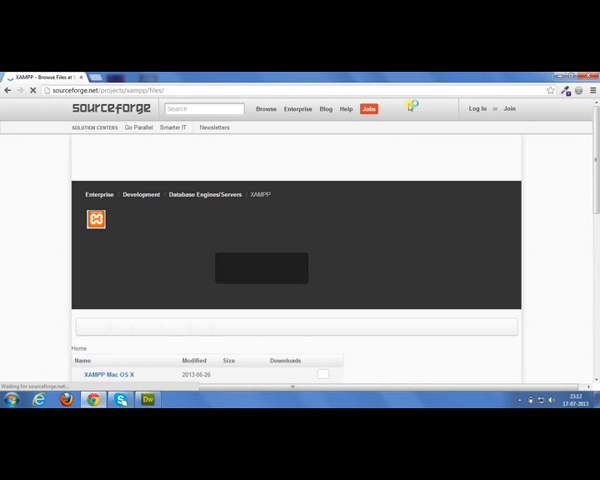
# Download the XAMPP 1.7.3 package from SourceForge's XAMPP Windows 1.7.3 folder.
pyautogui.scroll(-3)
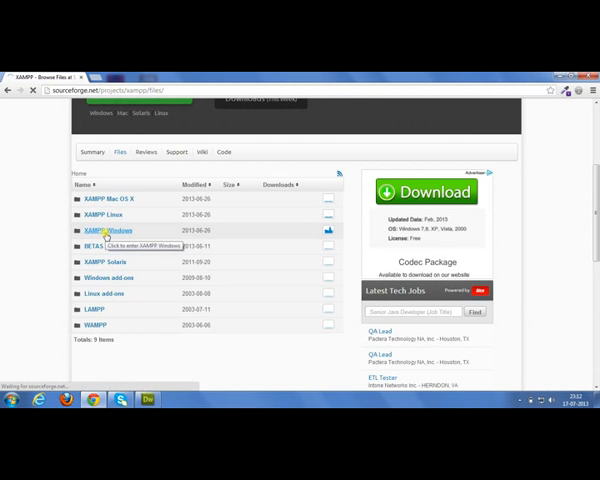
pyautogui.click(103, 230)
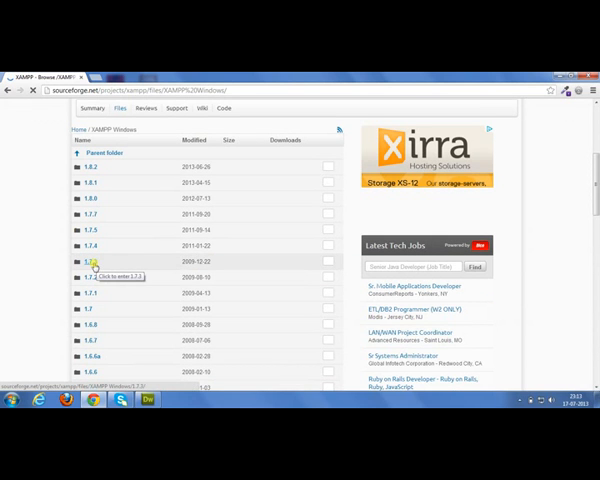
pyautogui.click(90, 261)
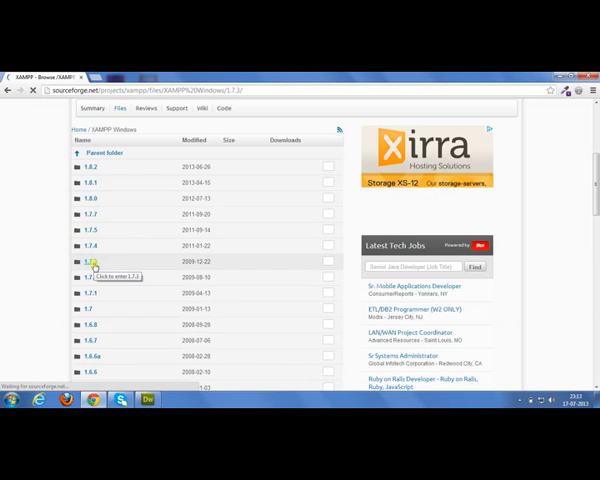
pyautogui.click(95, 262)
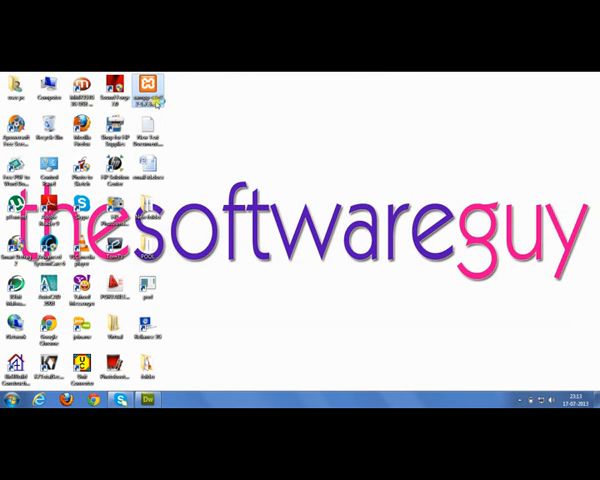
# Launch the downloaded XAMPP 1.7.3 package and confirm its destination folder for extraction.
pyautogui.doubleClick(152, 85)
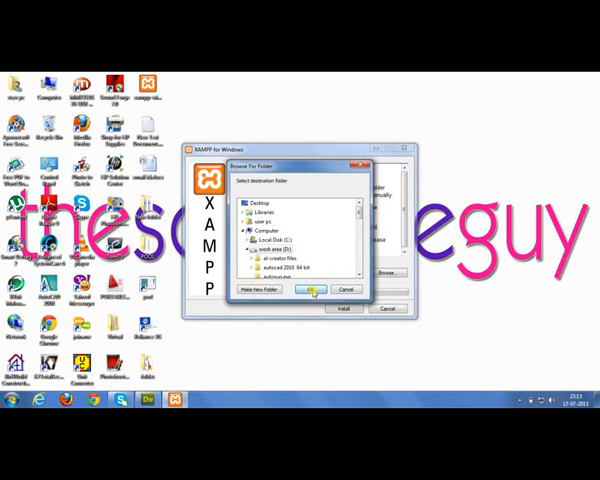
pyautogui.click(311, 290)
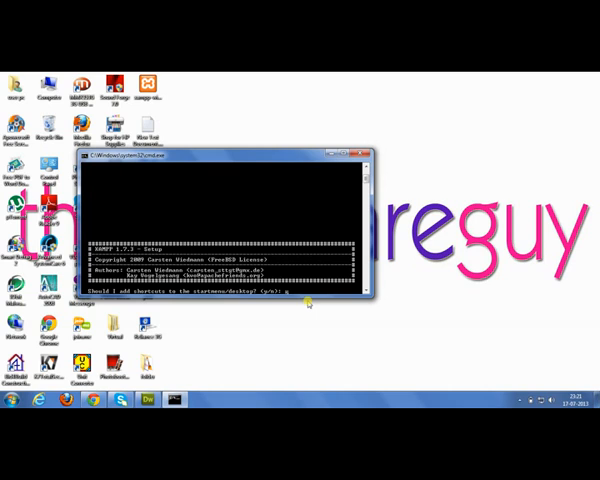
# Finish the XAMPP 1.7.3 console setup with desktop shortcuts added, then exit and close it.
pyautogui.write('y')
pyautogui.write('n')
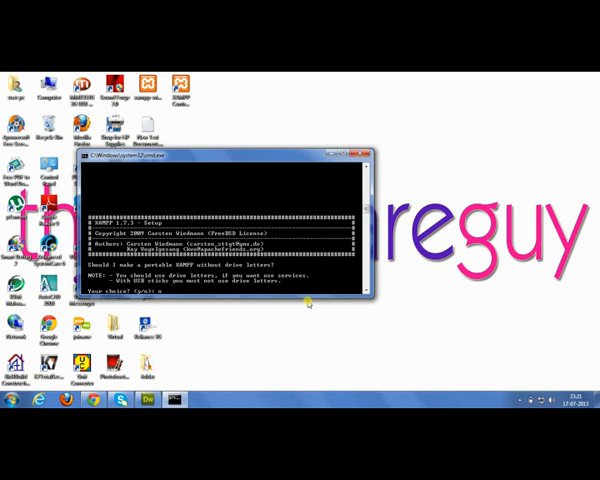
pyautogui.press('Return')
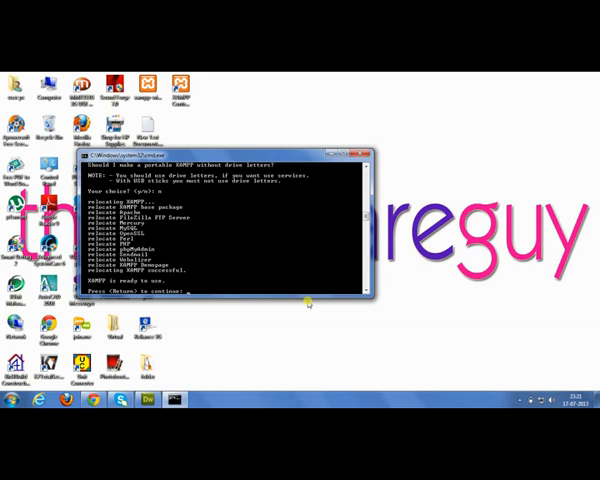
pyautogui.press('Return')
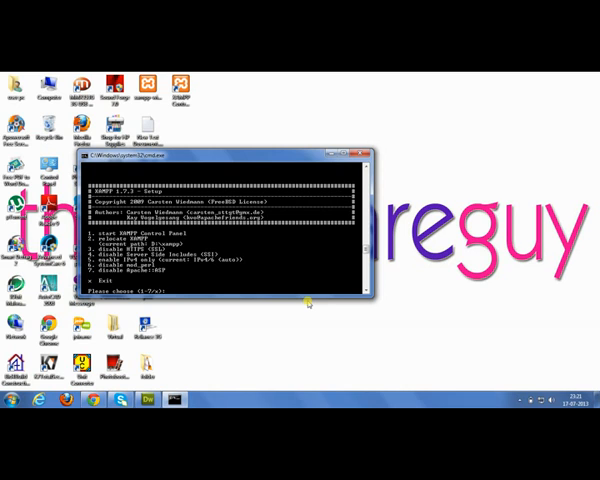
pyautogui.write('x')
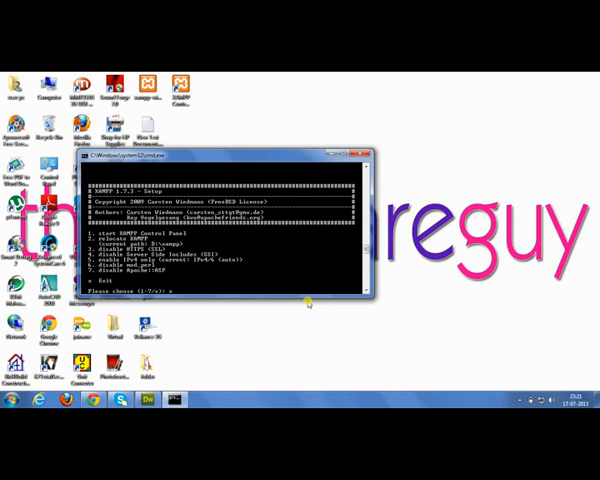
pyautogui.click(360, 153)
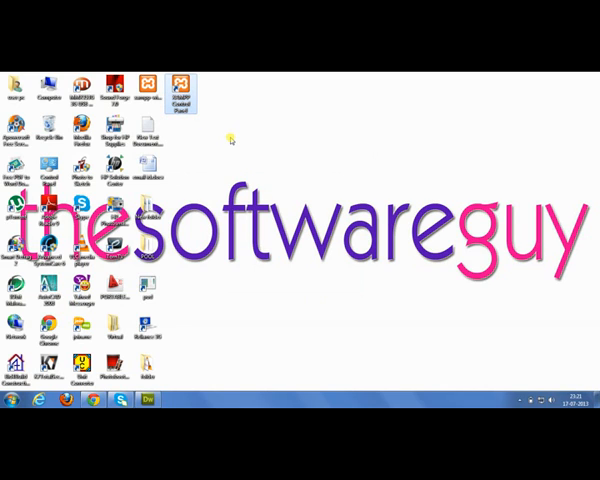
# Launch the XAMPP Control Panel from its desktop shortcut.
pyautogui.click(182, 82)
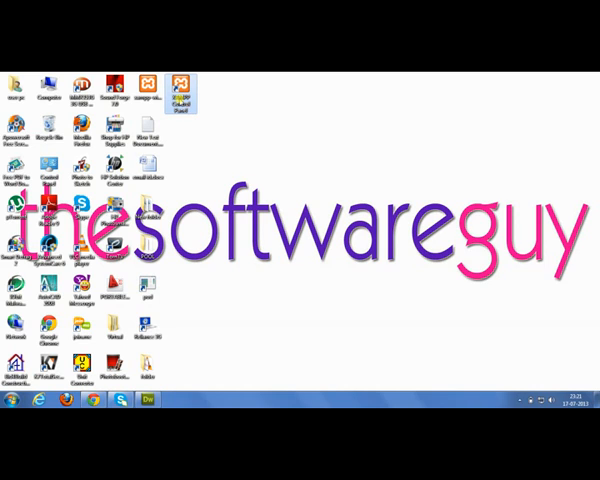
pyautogui.doubleClick(180, 85)
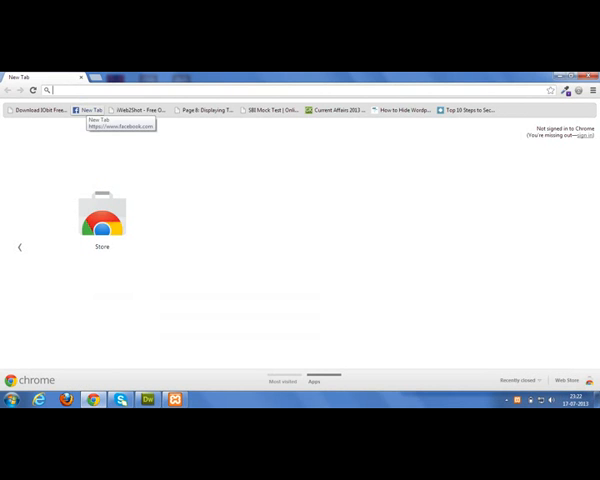
# Load localhost in Chrome, which shows a could-not-connect error.
pyautogui.write('localhost')
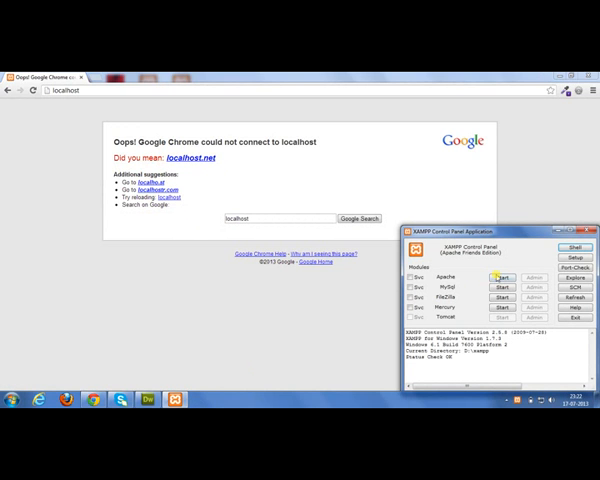
# Start the Apache and MySQL servers from the XAMPP Control Panel.
pyautogui.click(502, 278)
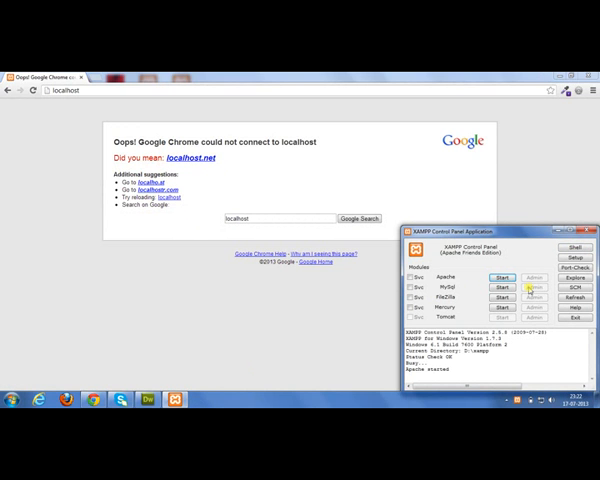
pyautogui.click(500, 277)
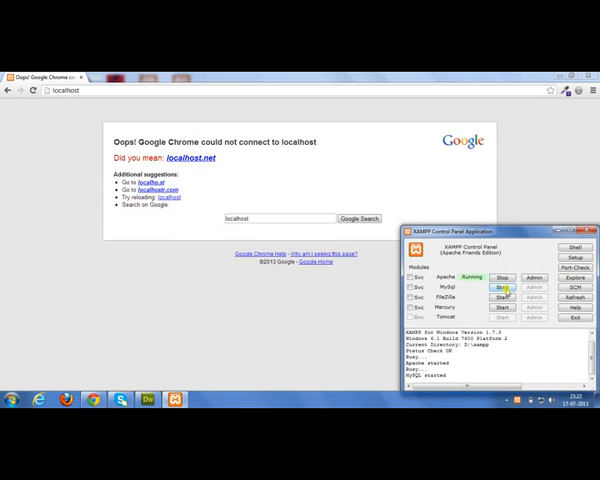
pyautogui.click(502, 294)
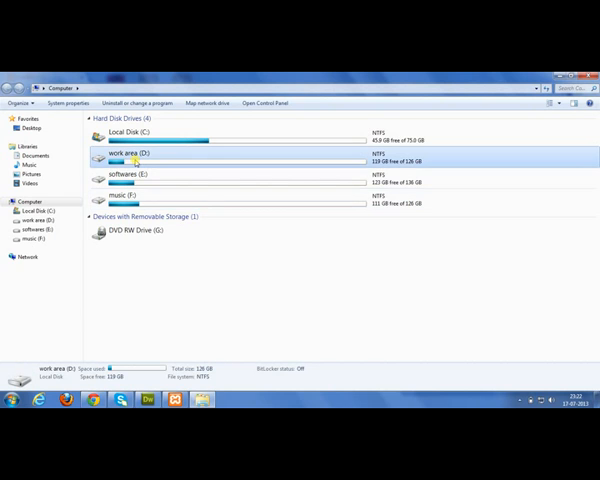
# Create a new folder named 'demo' in D:\xampp\htdocs and open it.
pyautogui.doubleClick(130, 154)
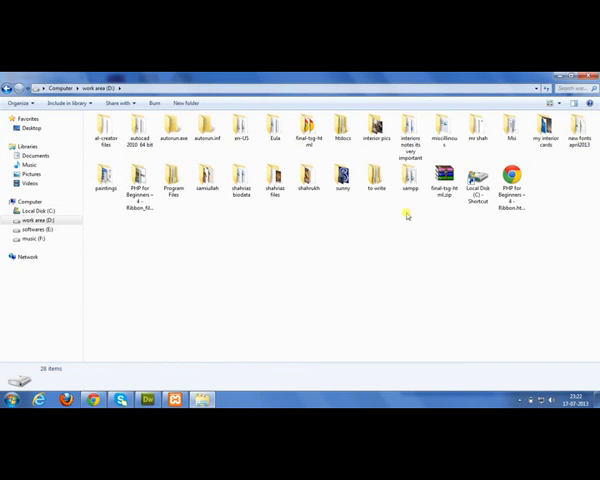
pyautogui.doubleClick(407, 177)
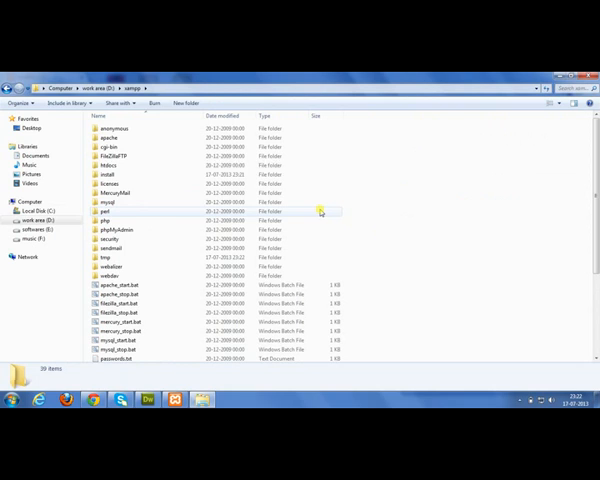
pyautogui.click(112, 165)
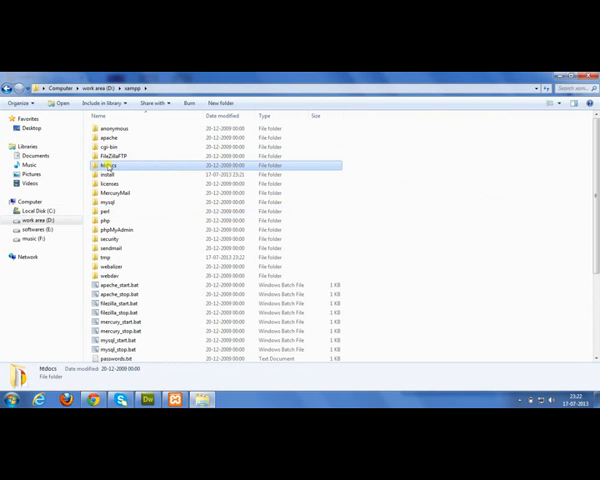
pyautogui.doubleClick(108, 165)
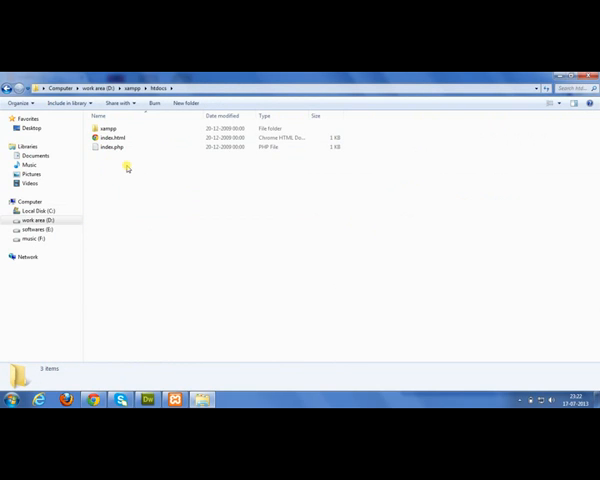
pyautogui.moveTo(115, 180)
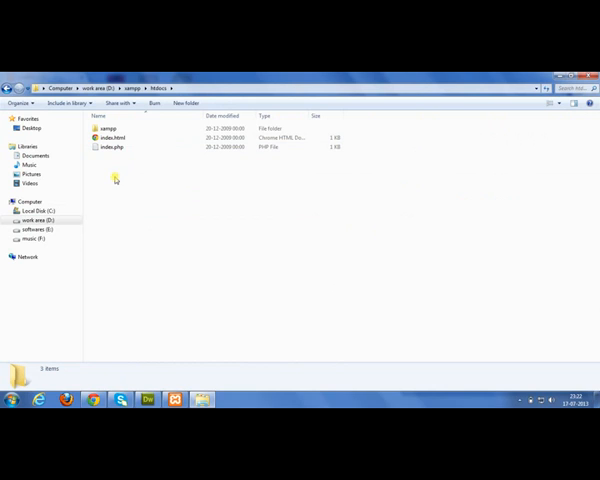
pyautogui.rightClick(115, 180)
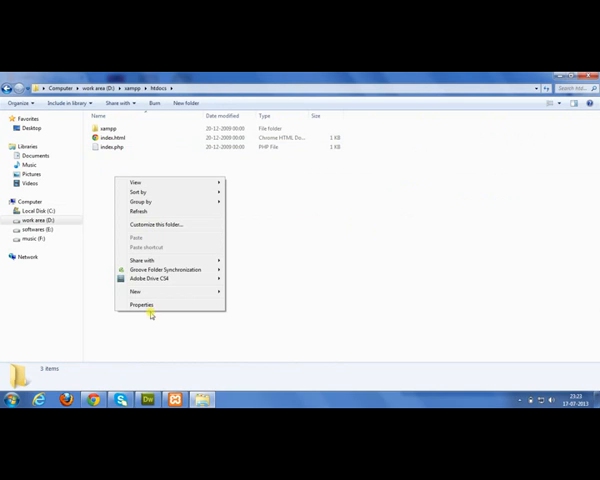
pyautogui.click(134, 291)
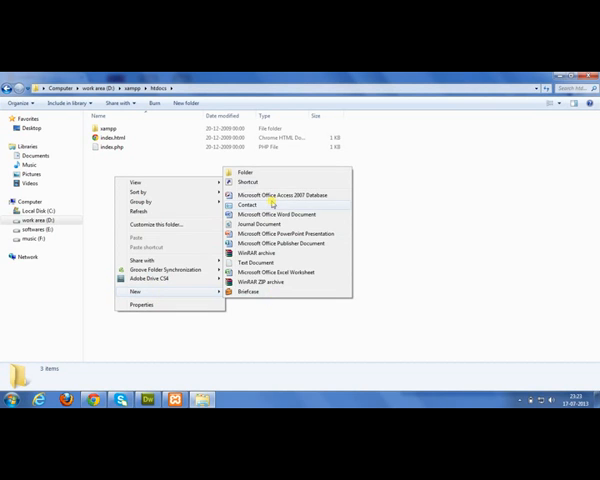
pyautogui.click(241, 171)
pyautogui.write('demo')
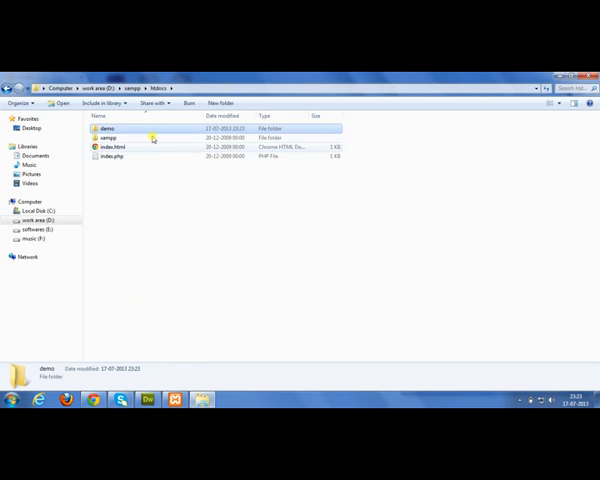
pyautogui.doubleClick(105, 128)
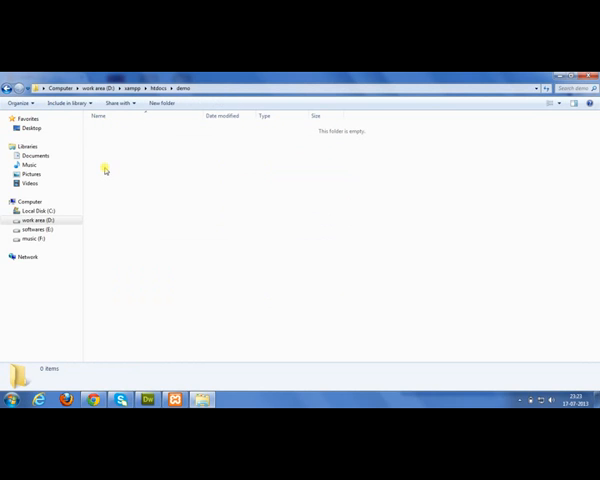
# Create a new text document and rename it index.php, accepting the extension change.
pyautogui.rightClick(105, 169)
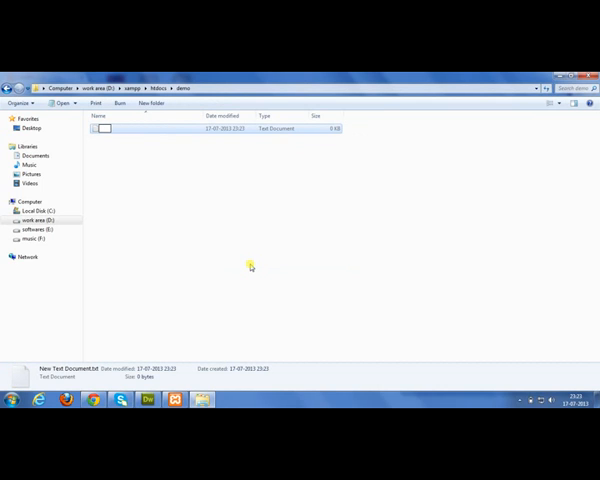
pyautogui.write('index.p')
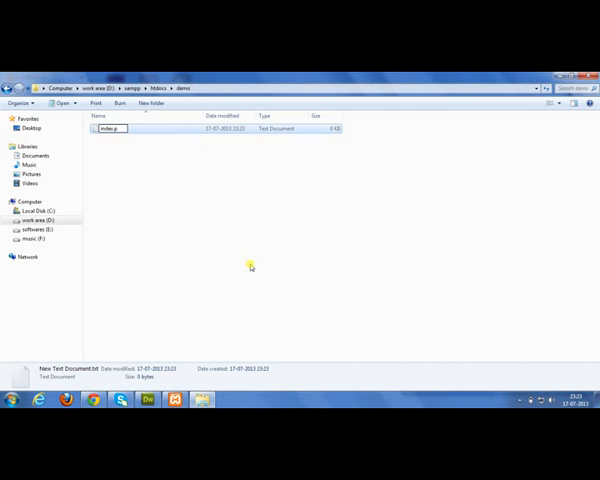
pyautogui.press('Return')
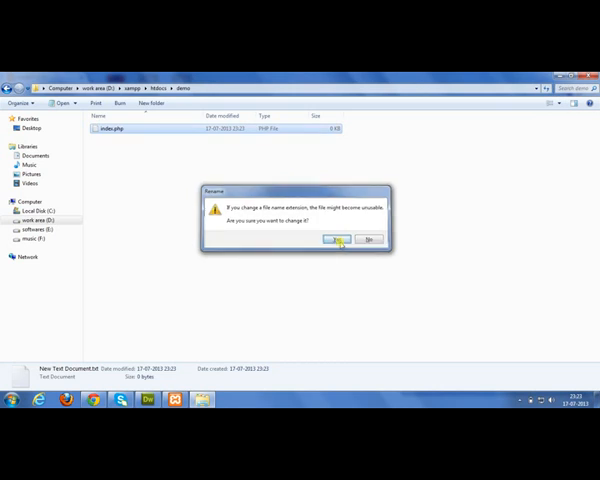
pyautogui.click(338, 239)
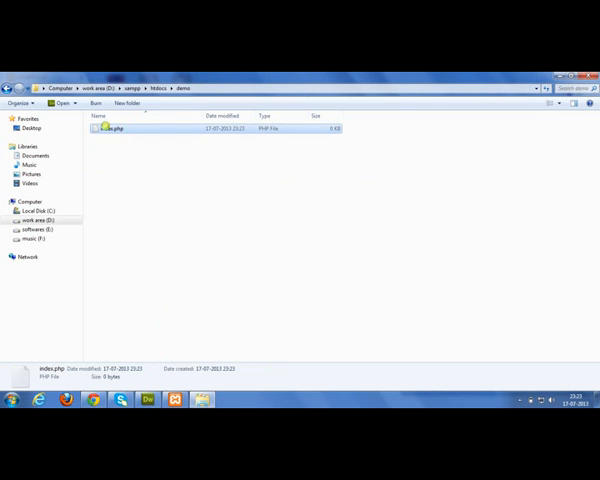
# Open index.php with Adobe Dreamweaver CS5 from the context menu.
pyautogui.rightClick(112, 128)
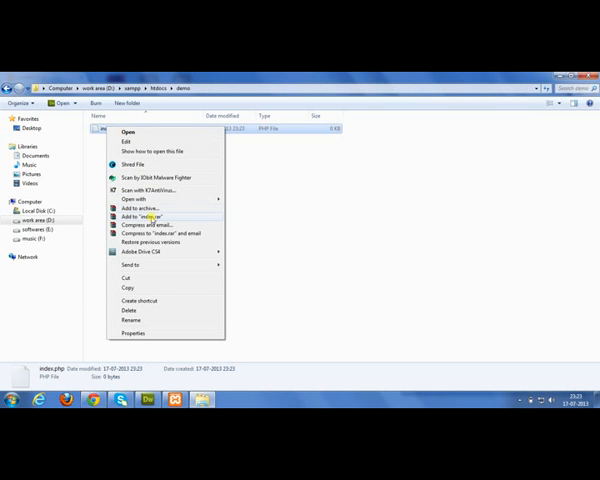
pyautogui.click(132, 200)
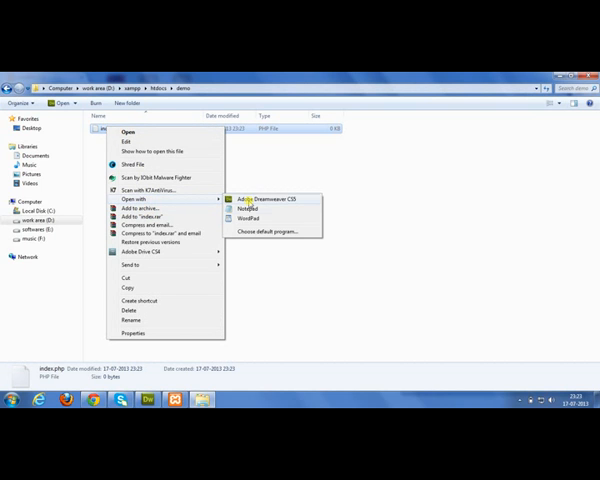
pyautogui.click(265, 197)
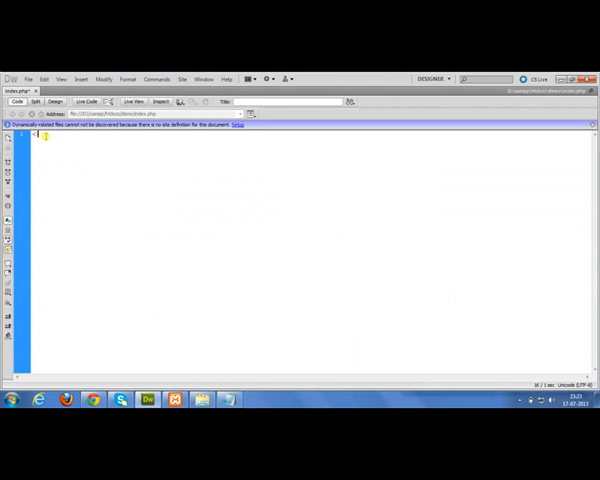
# Type a '<?php echo' statement into the index.php code editor.
pyautogui.write('<?php echo')
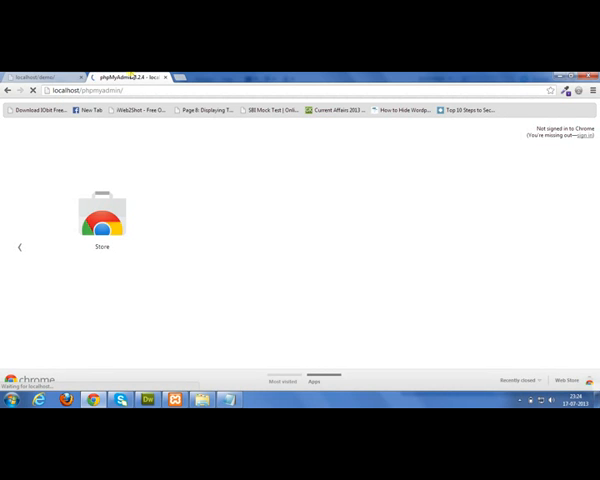
# On the phpMyAdmin page, create a database named 'demo'.
pyautogui.click(130, 74)
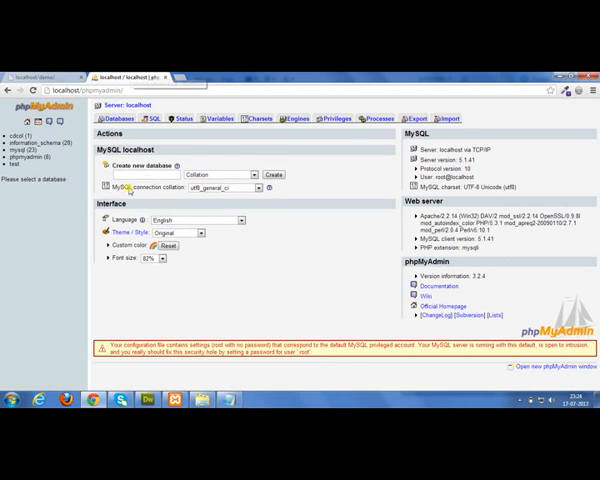
pyautogui.write('demo')
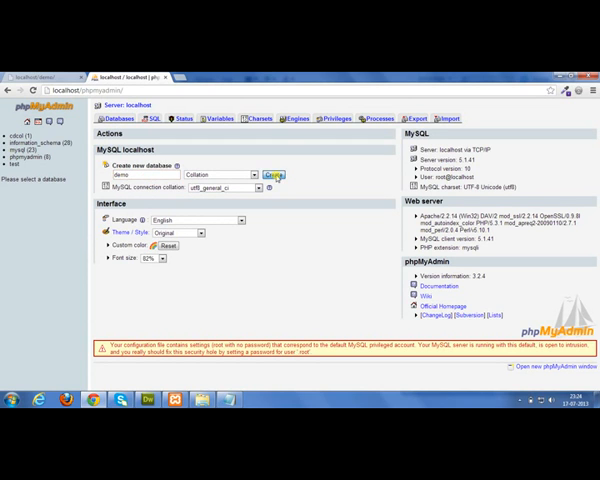
pyautogui.click(272, 174)
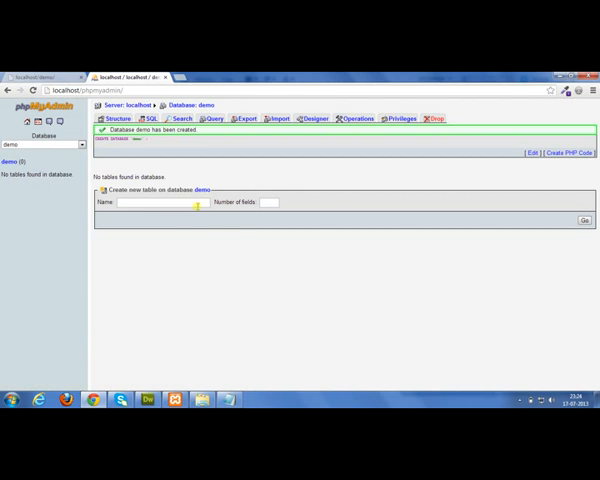